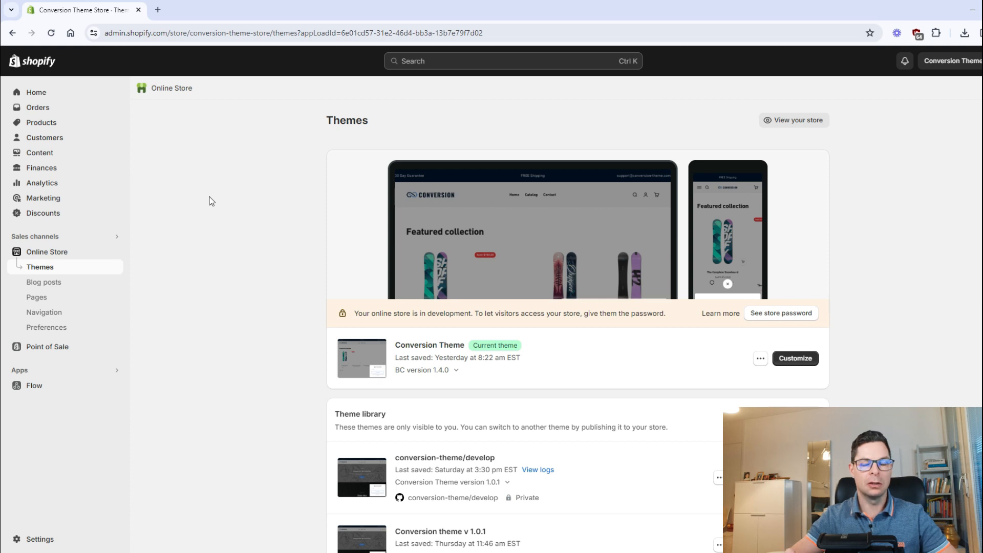
mouse_move(230, 240)
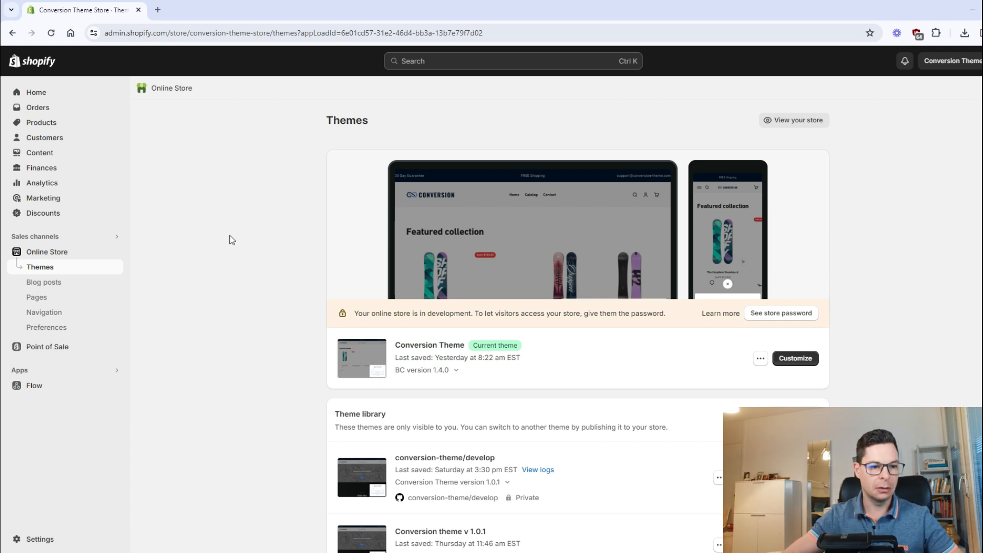
mouse_move(240, 177)
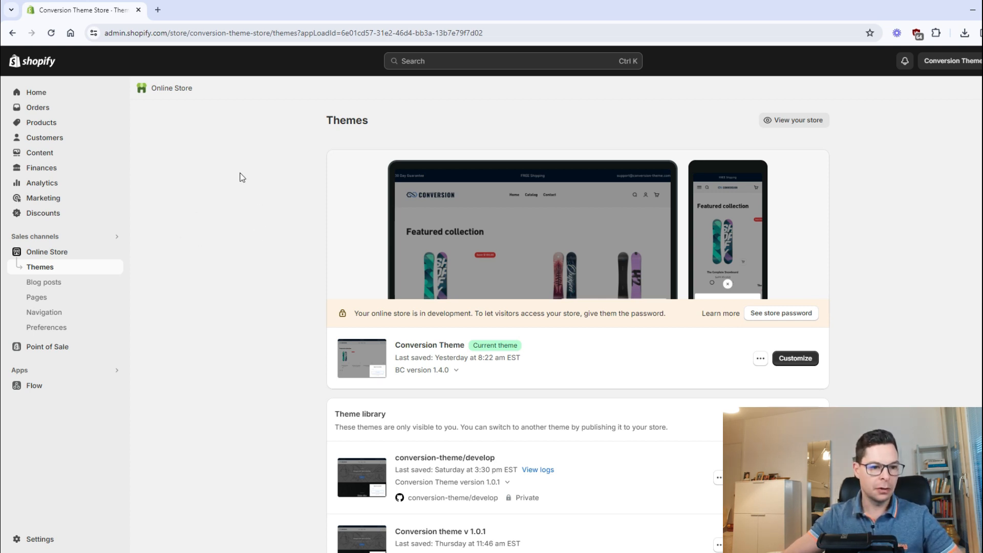
mouse_move(57, 252)
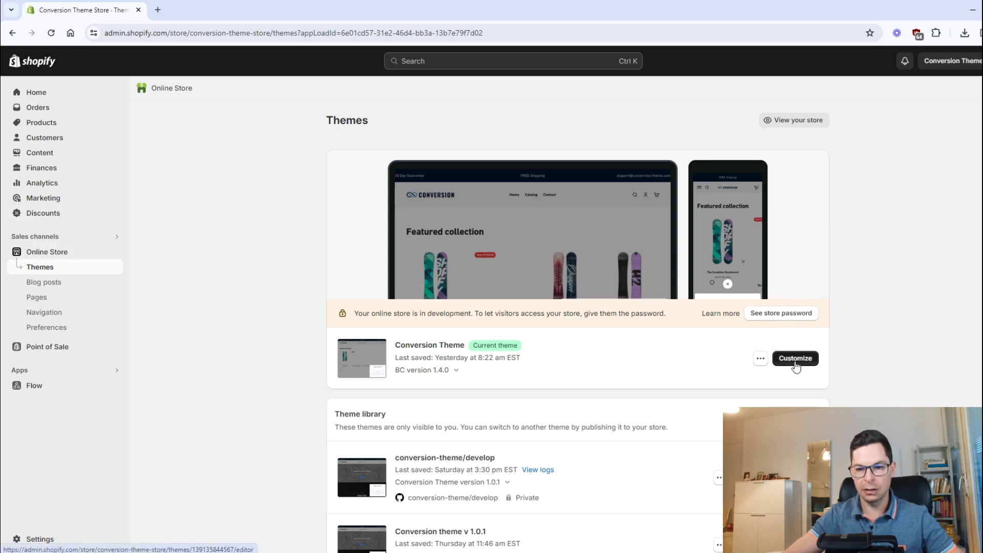
Go to the theme editor and switch to the Products > Default product template.
left_click(795, 359)
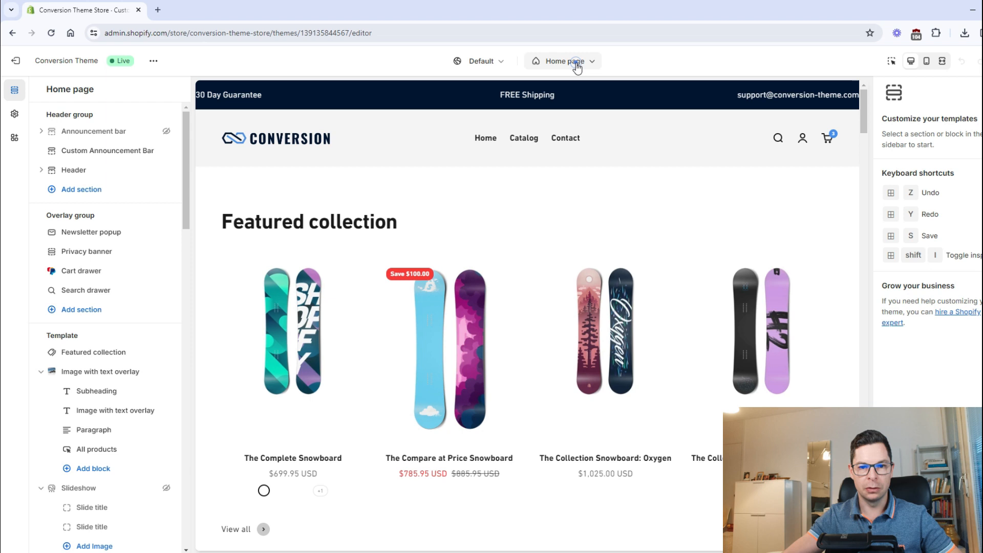
left_click(562, 60)
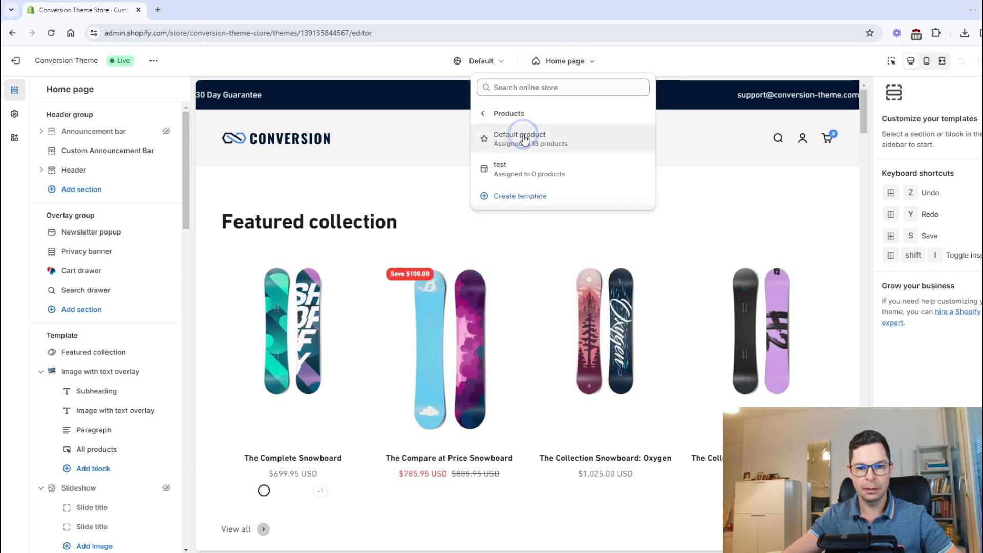
left_click(519, 138)
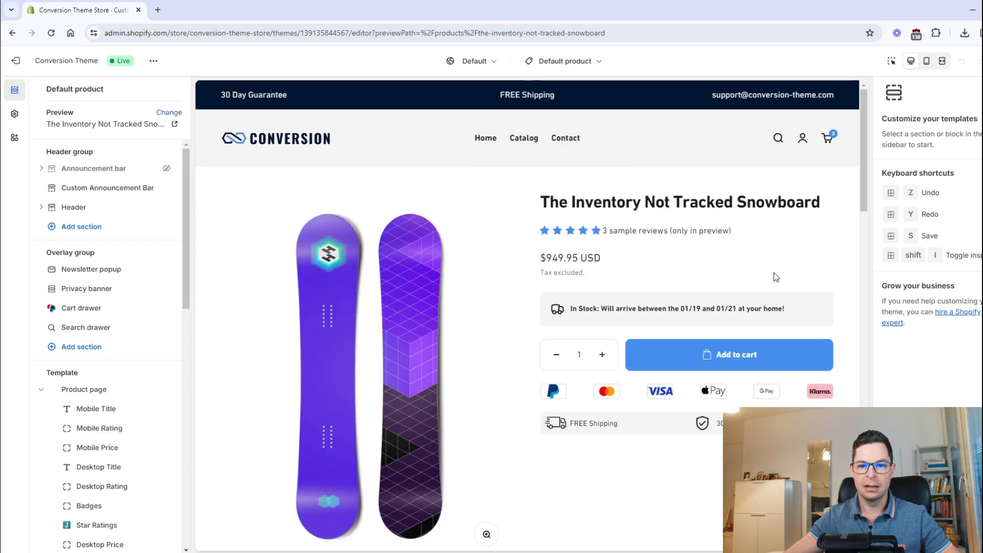
mouse_move(617, 239)
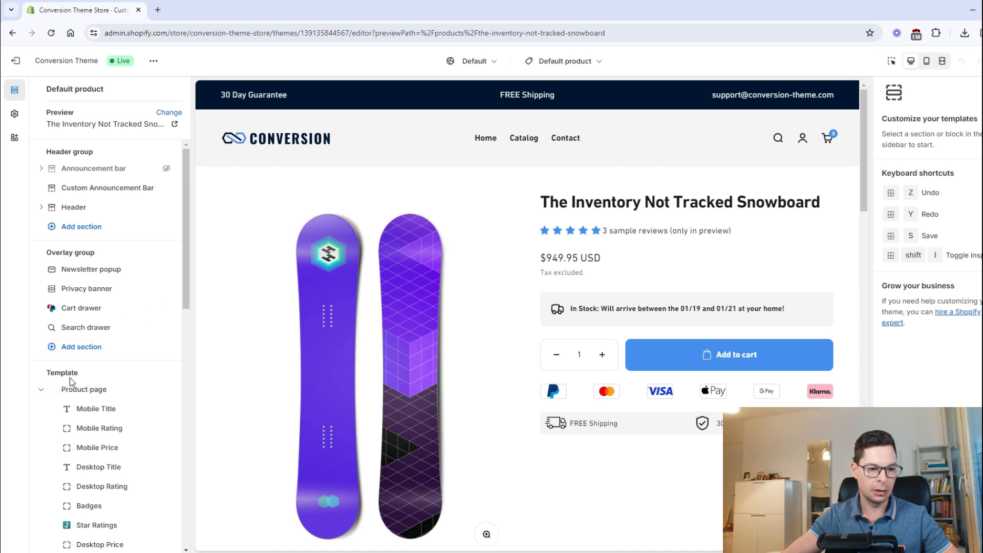
Add a Button block to the Product page section.
left_click(84, 389)
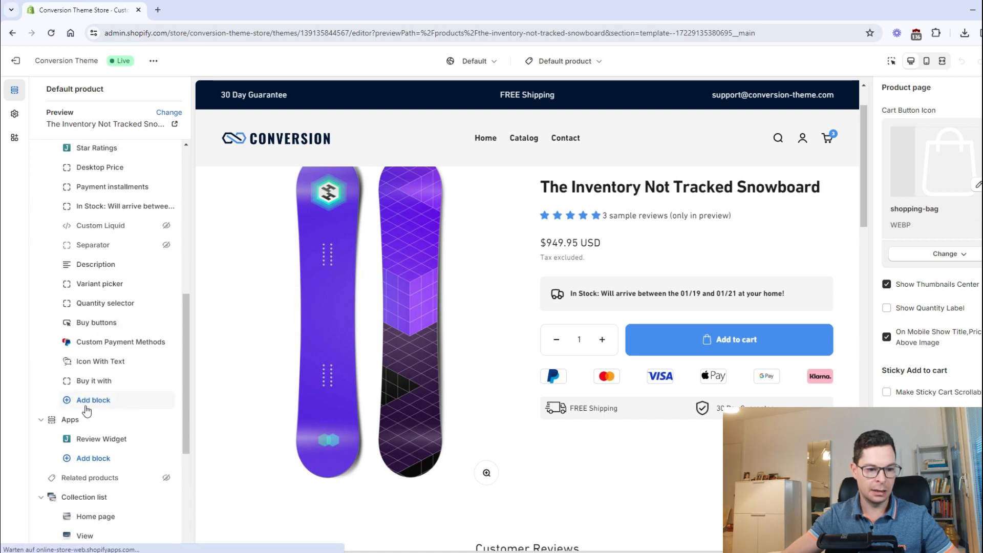
left_click(92, 400)
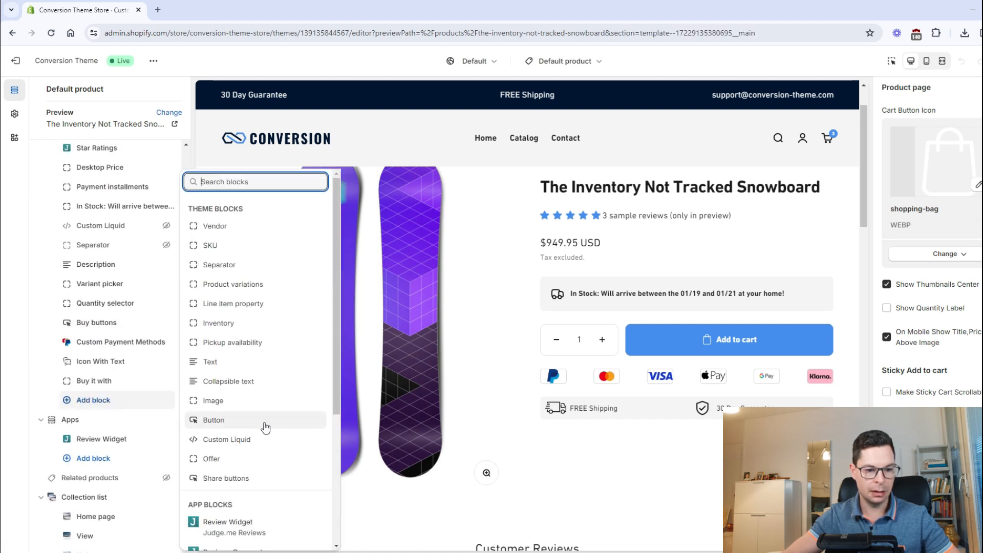
left_click(213, 420)
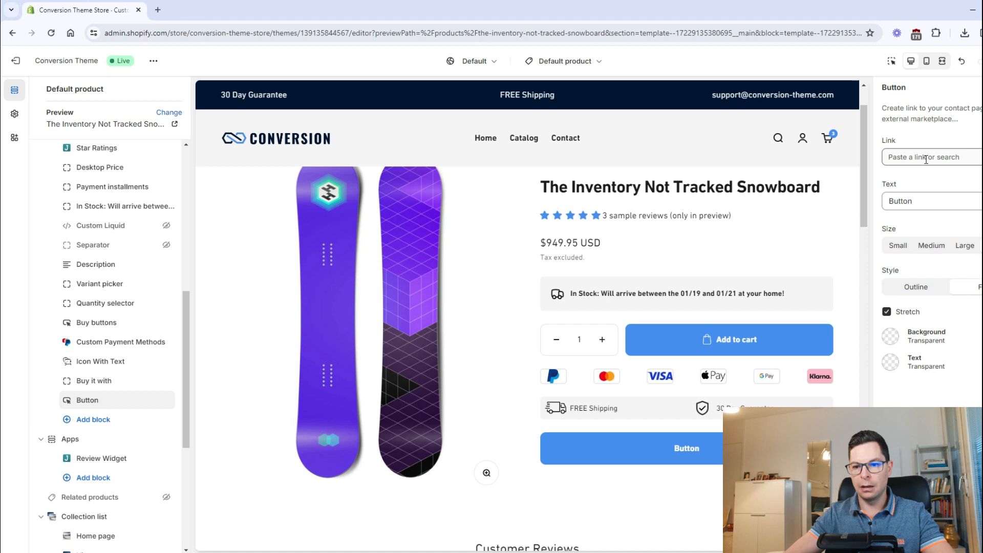
left_click(931, 156)
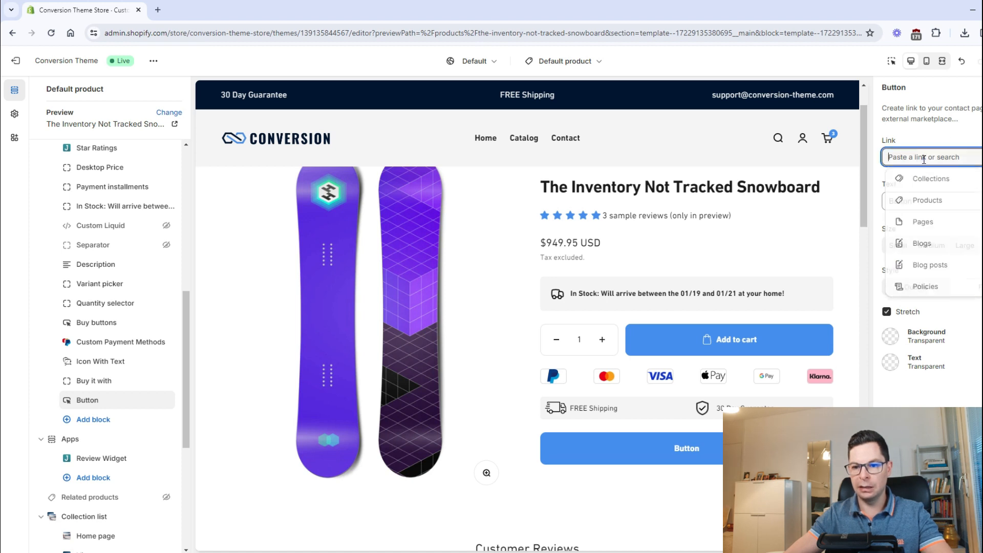
type("https://google.com/")
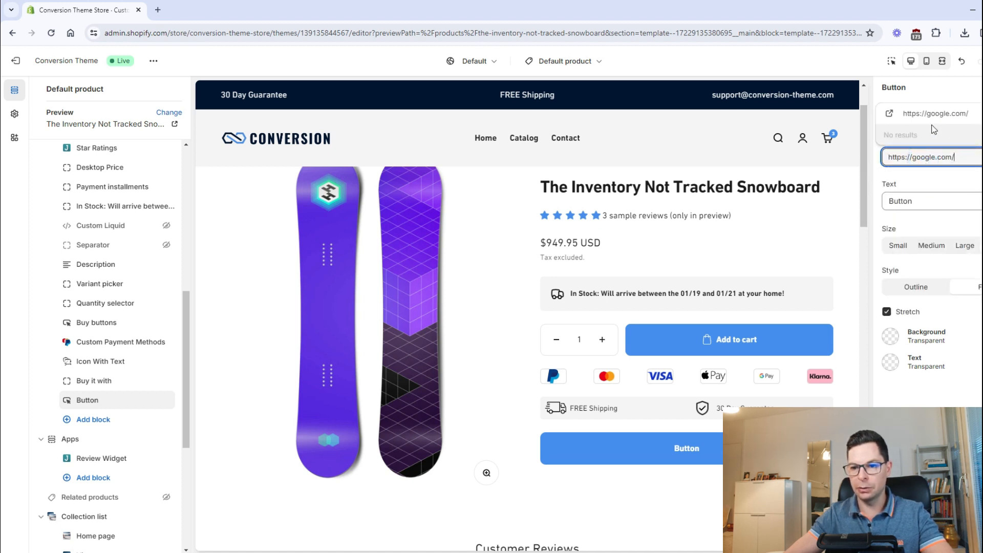
left_click(927, 200)
type(" text")
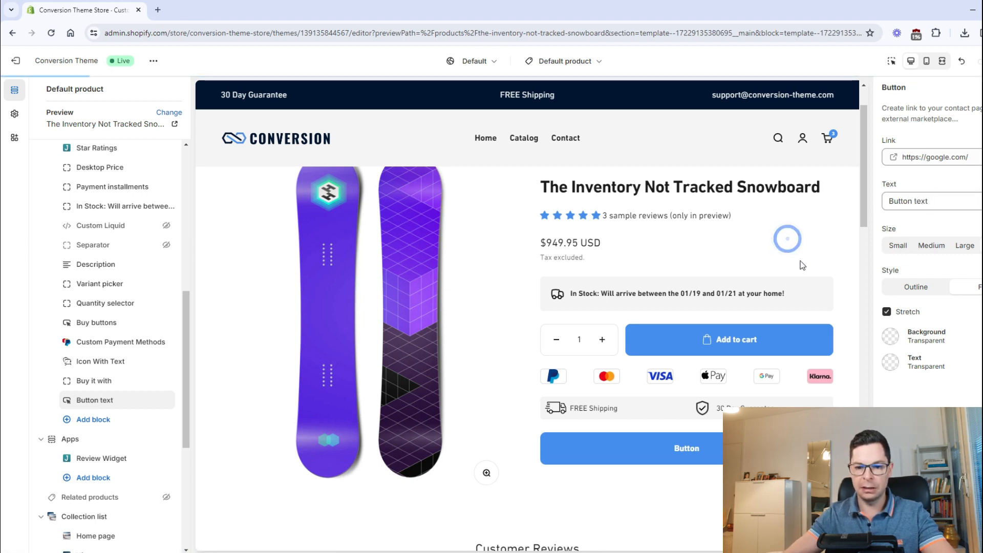
mouse_move(637, 412)
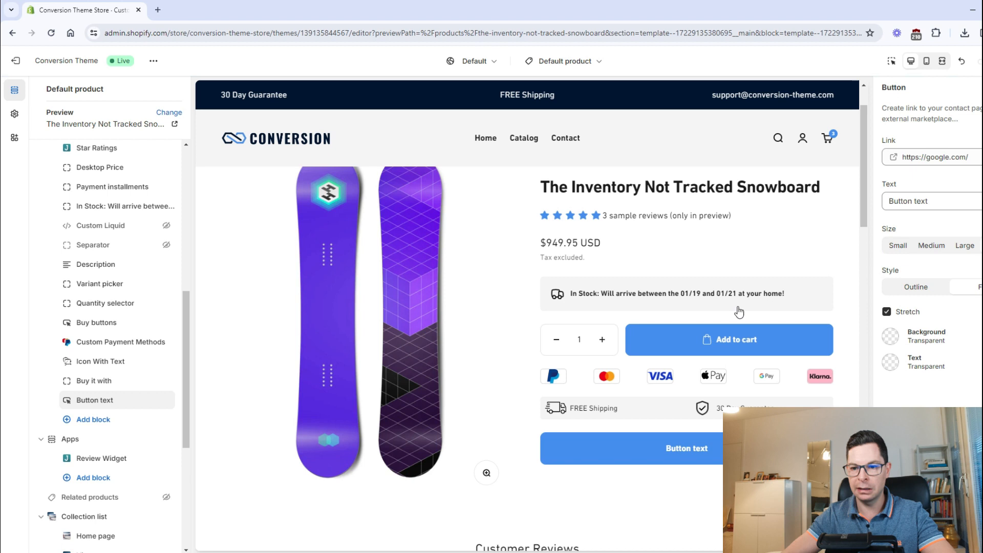
mouse_move(566, 307)
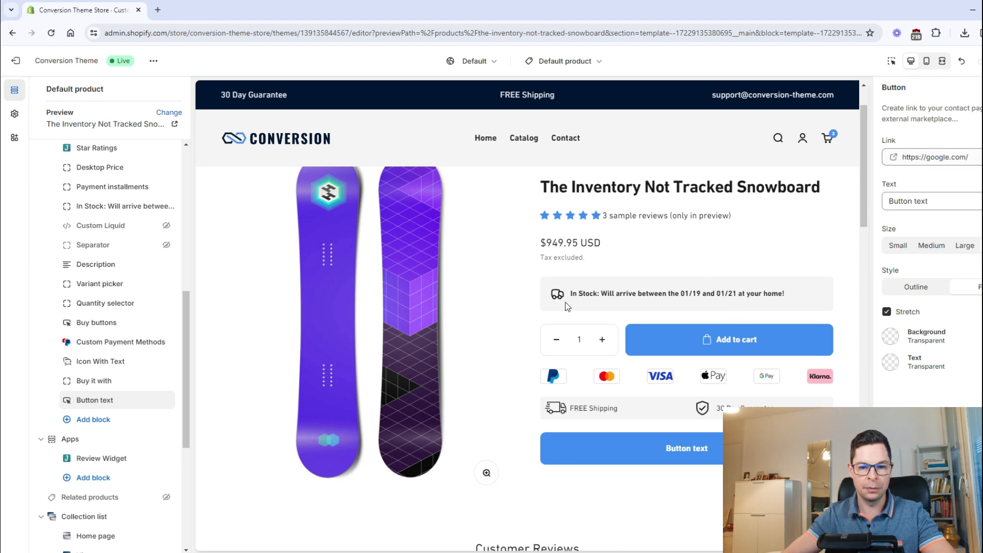
mouse_move(125, 389)
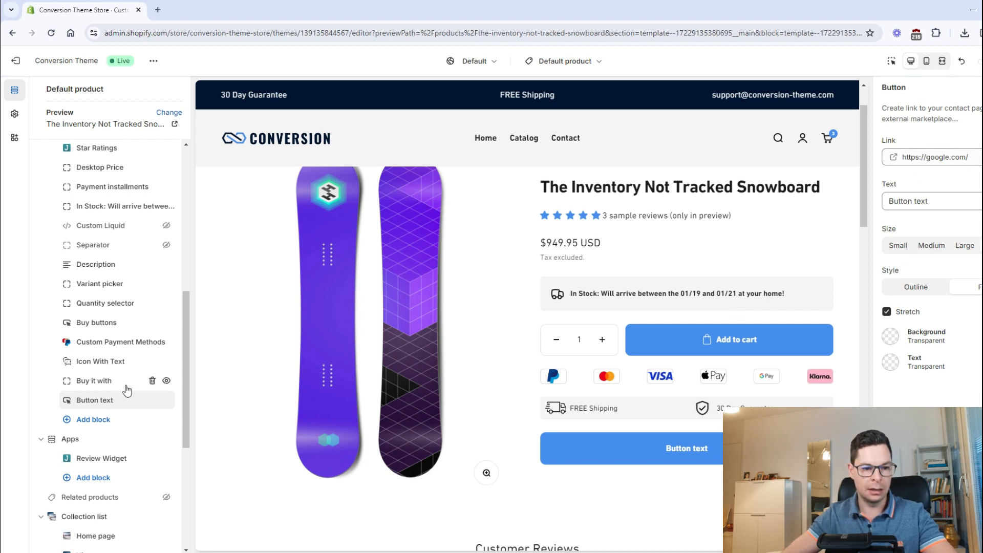
mouse_move(138, 328)
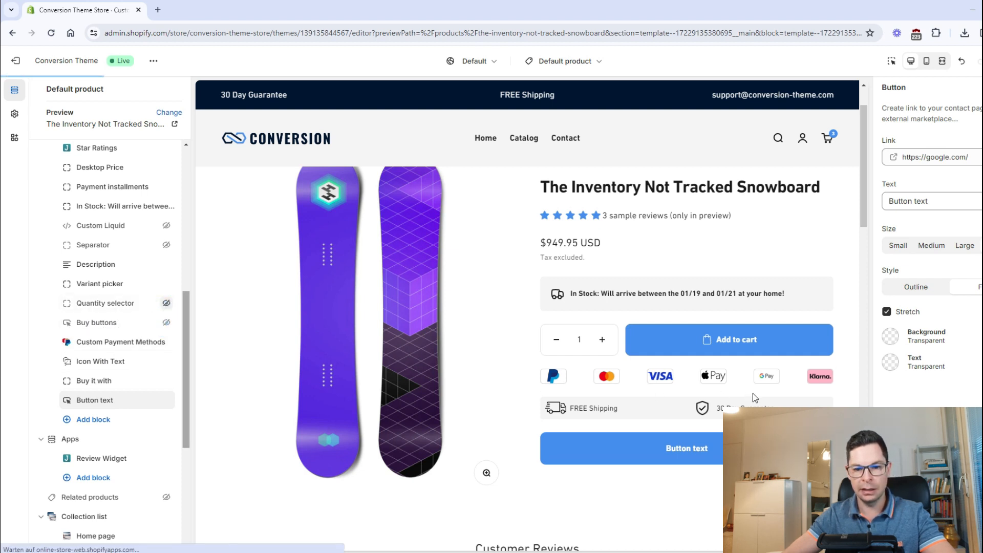
mouse_move(70, 405)
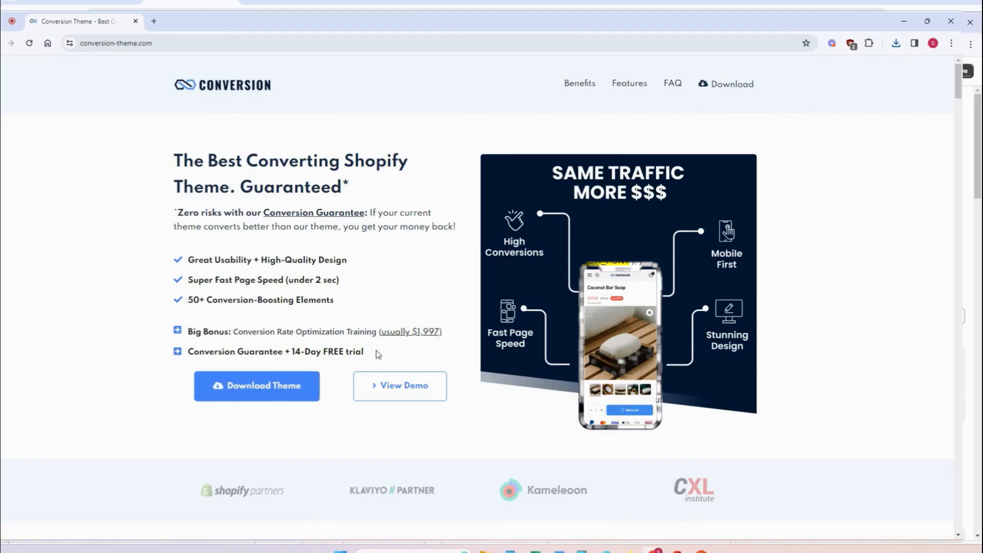
From conversion-theme.com go through Download Theme and Get access NOW to the CopeCart checkout with the $997/year plan.
left_click(256, 385)
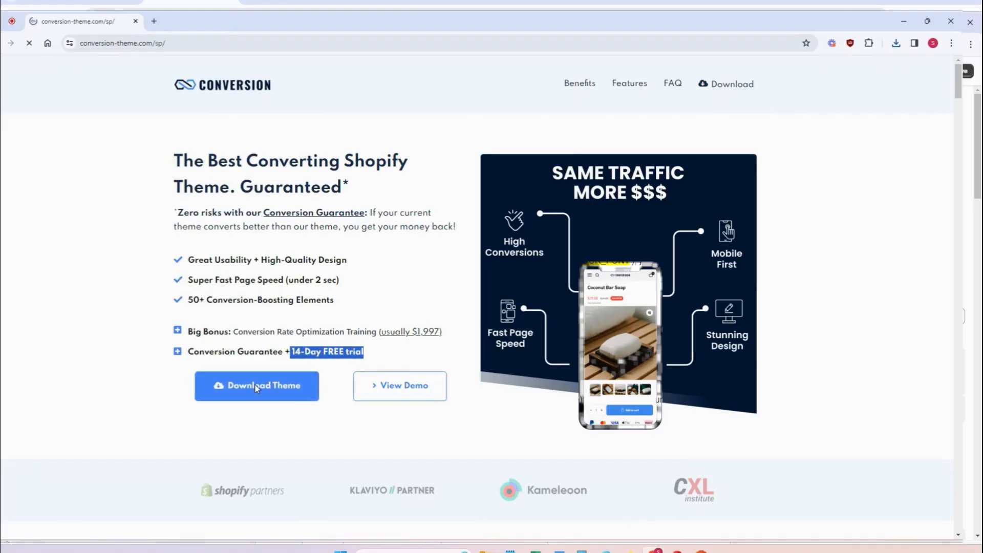
left_click(256, 386)
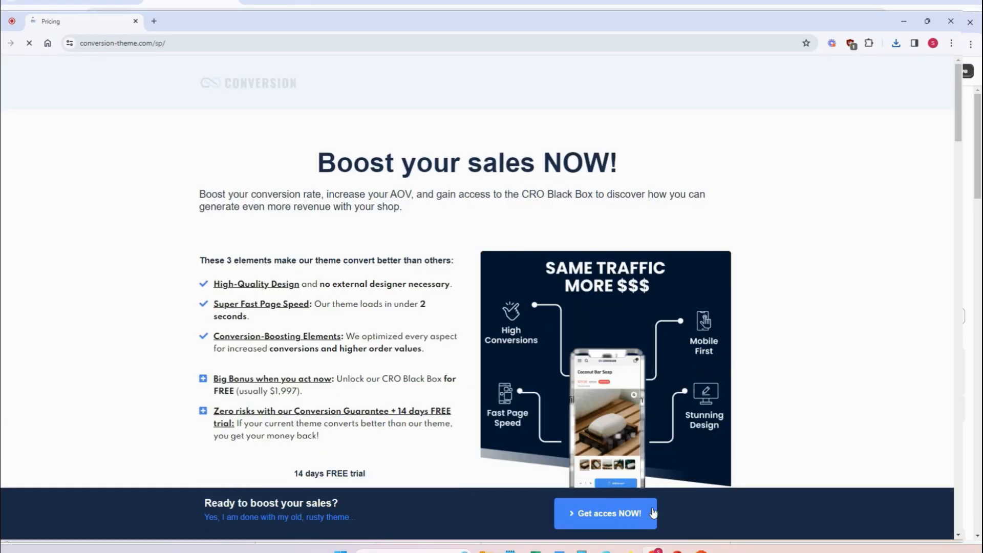
left_click(604, 513)
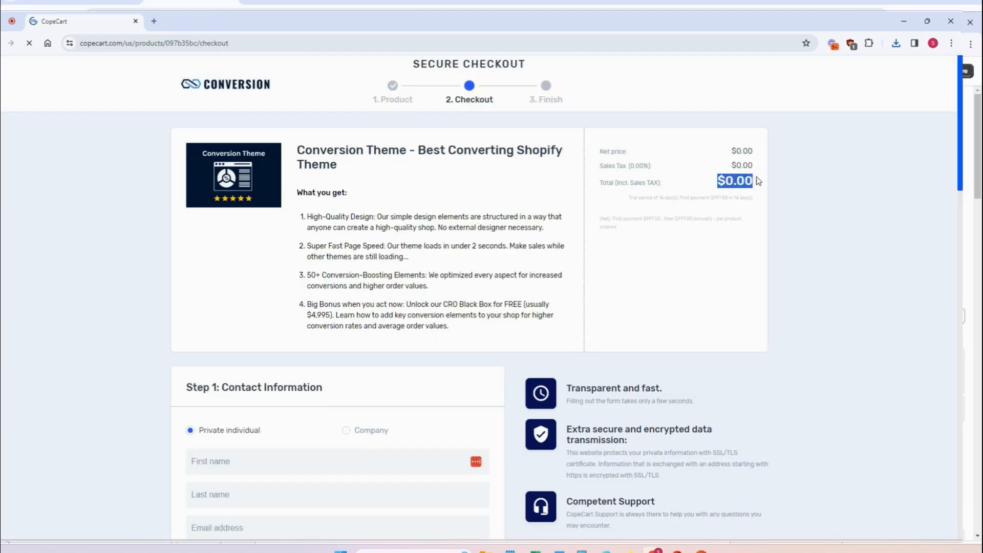
scroll("down", 3)
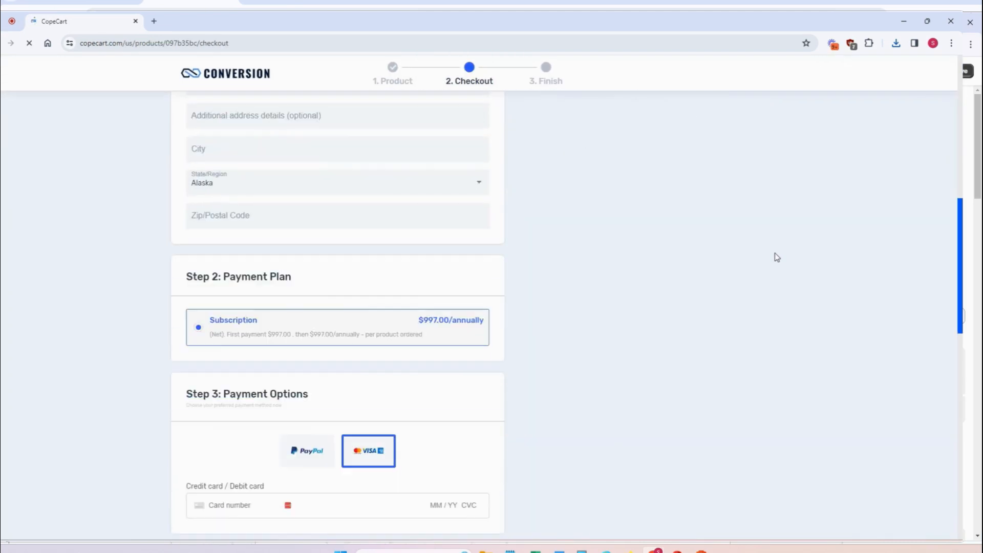